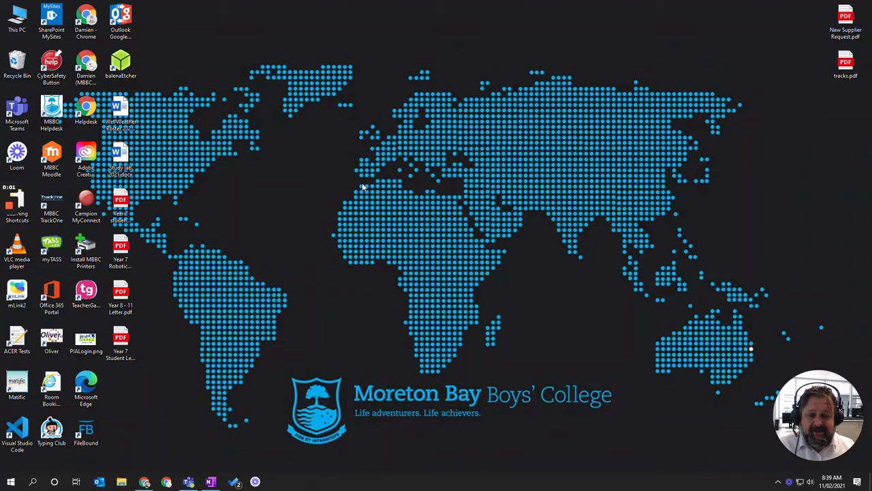
mouse_move(352, 179)
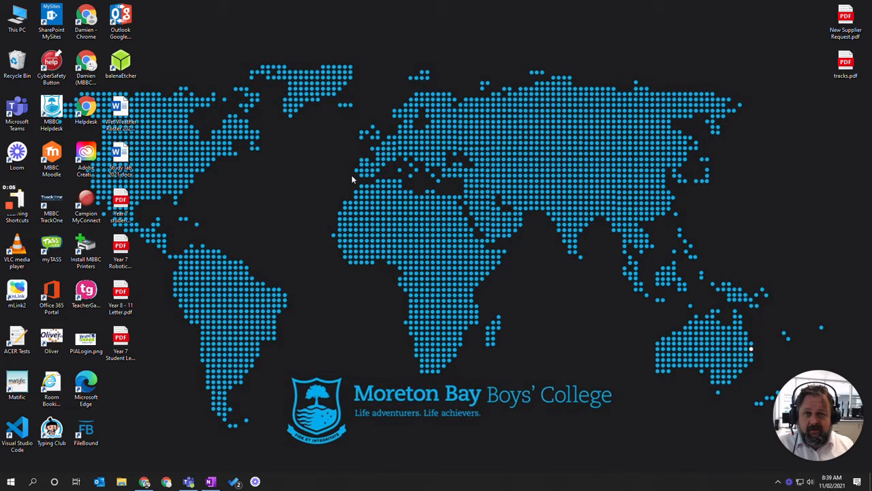
mouse_move(153, 441)
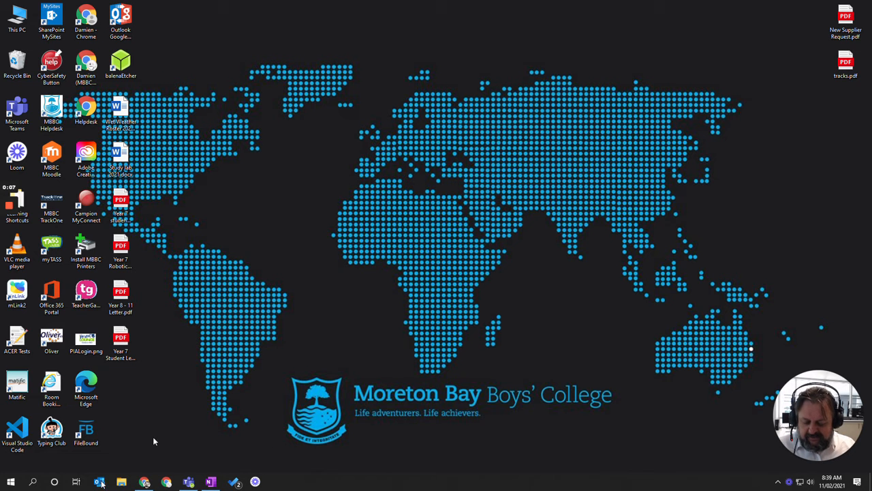
- Search the Start menu for mouse settings so Mouse settings appears as best match
click(10, 482)
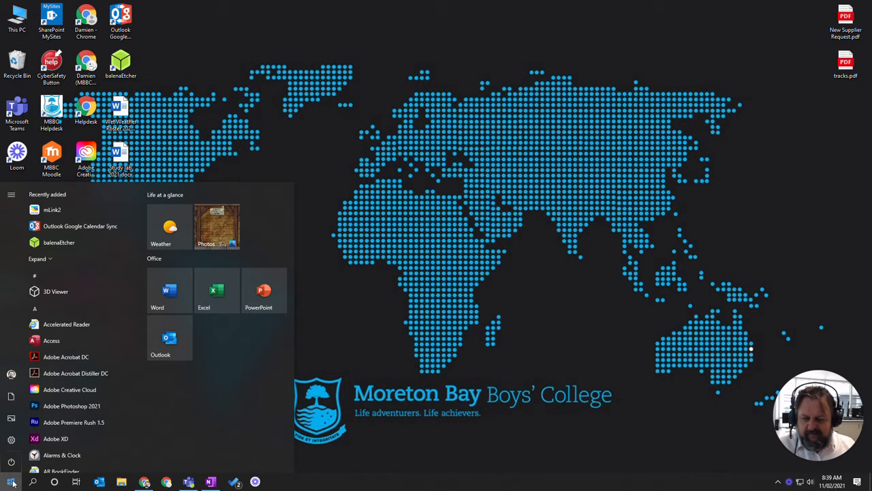
text(moused)
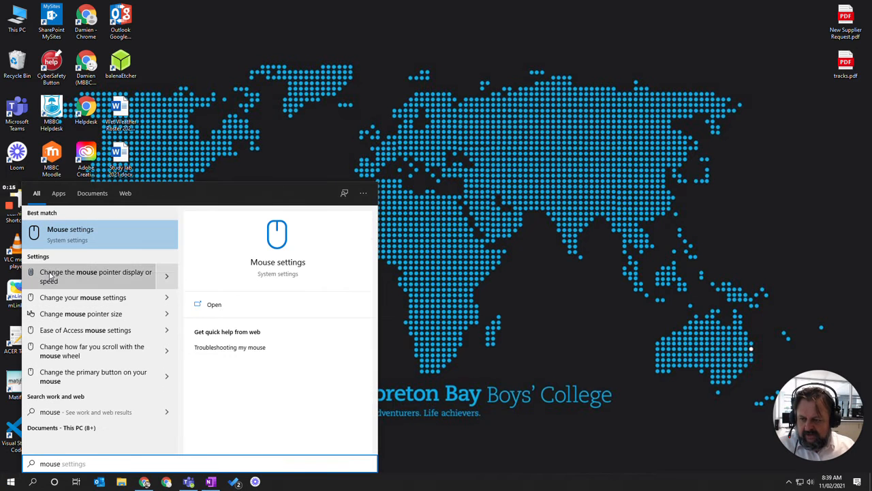
mouse_move(133, 279)
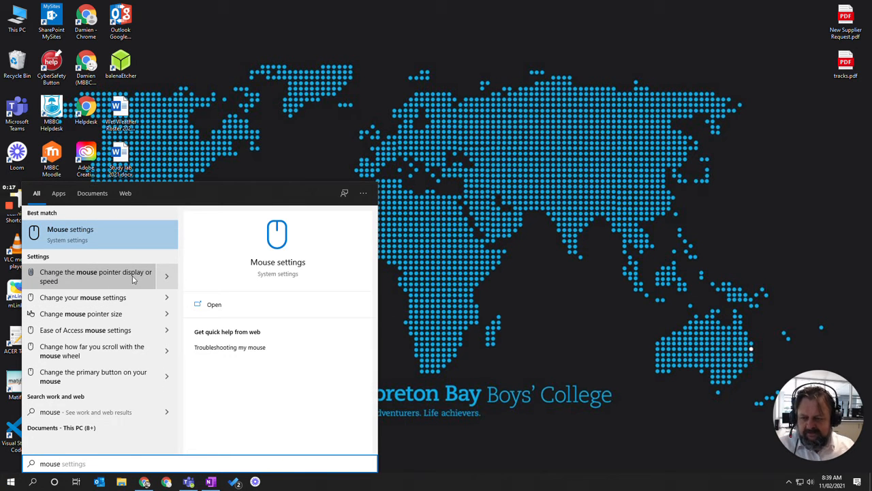
mouse_move(71, 234)
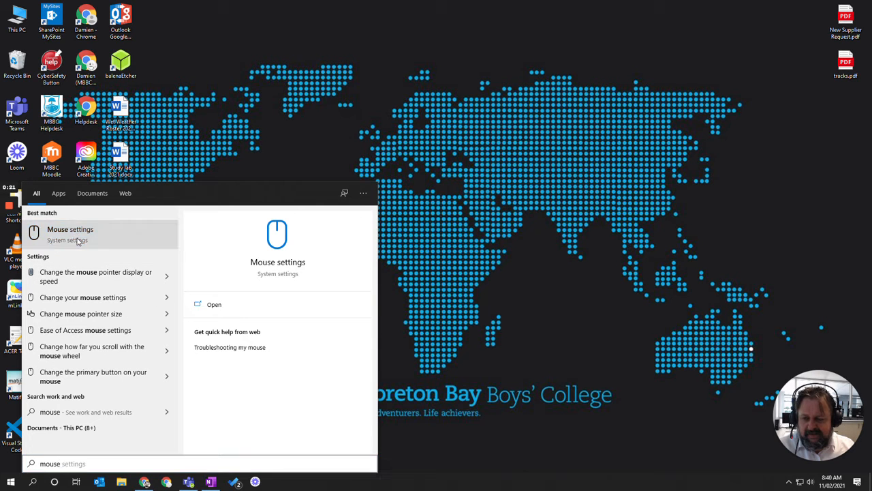
- Open the Mouse page from the search results
click(70, 229)
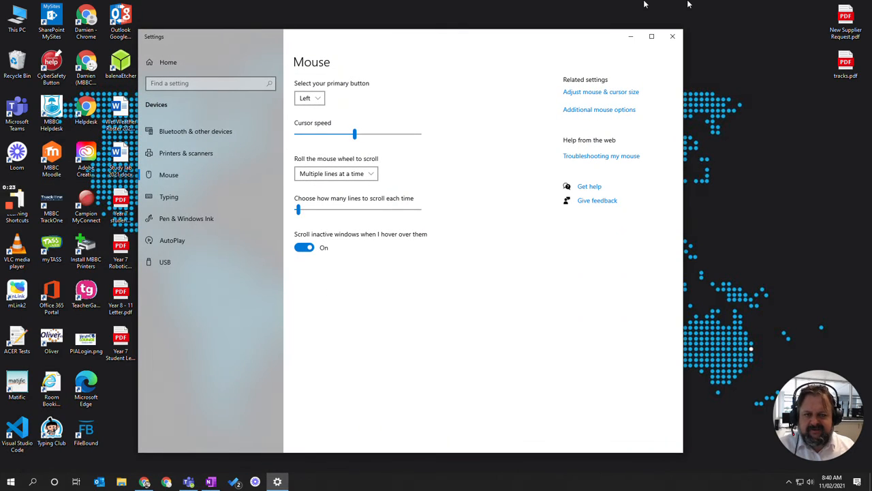
mouse_move(606, 106)
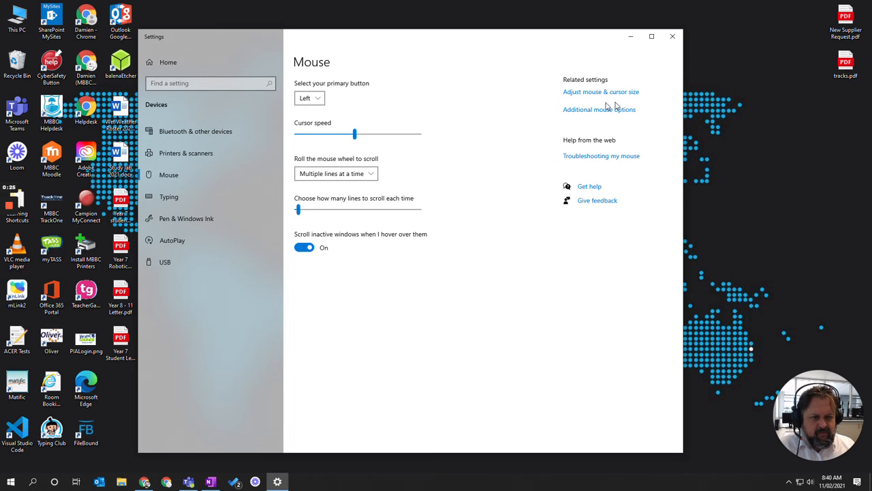
mouse_move(613, 94)
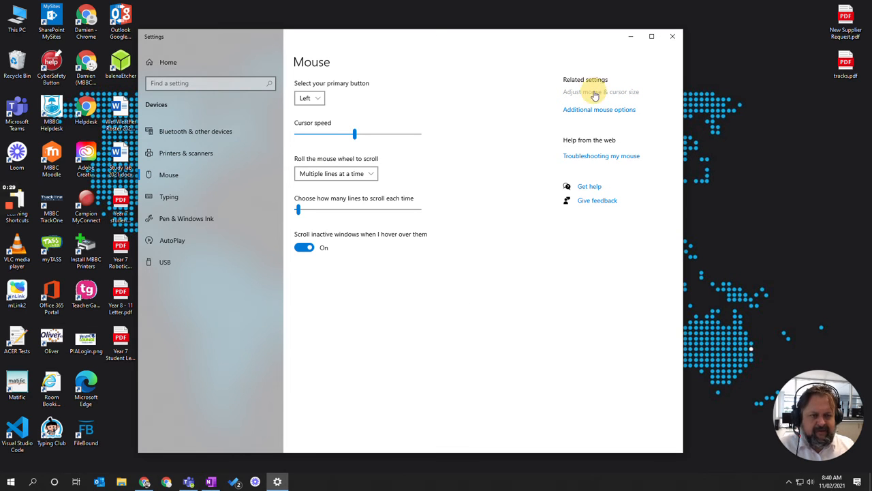
- On the Mouse pointer page, choose the custom-colour pointer style with Gold
click(601, 92)
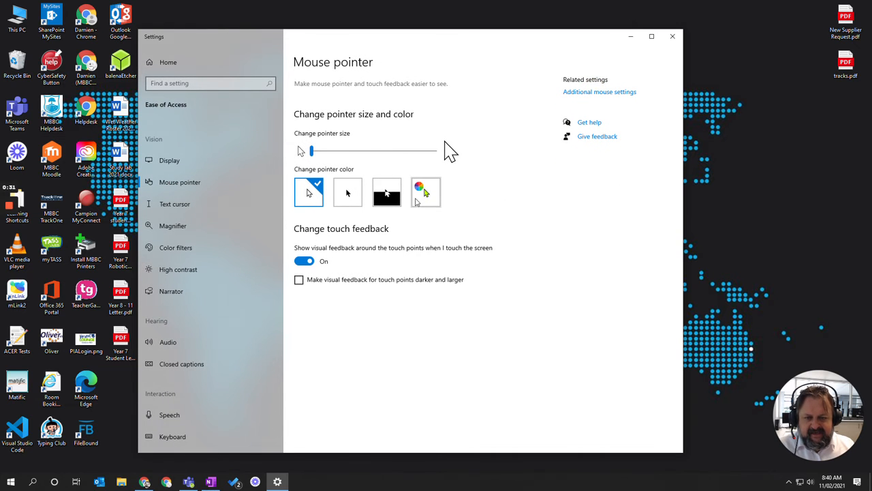
click(425, 192)
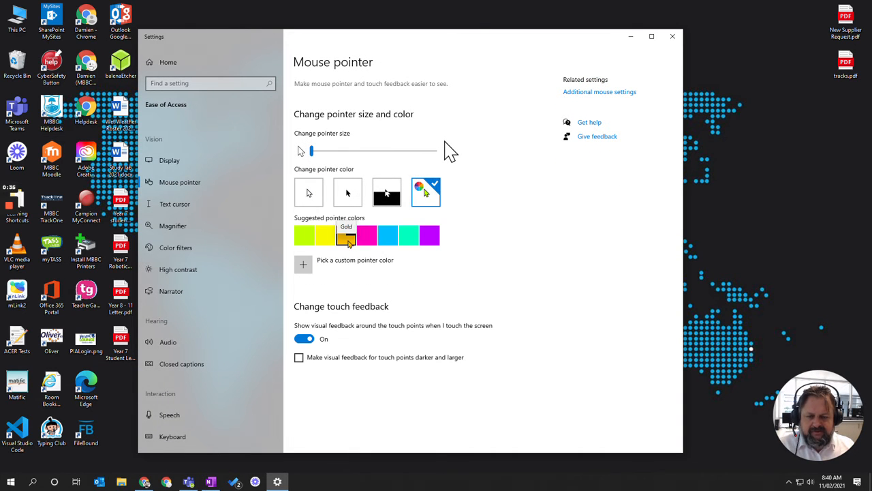
click(346, 235)
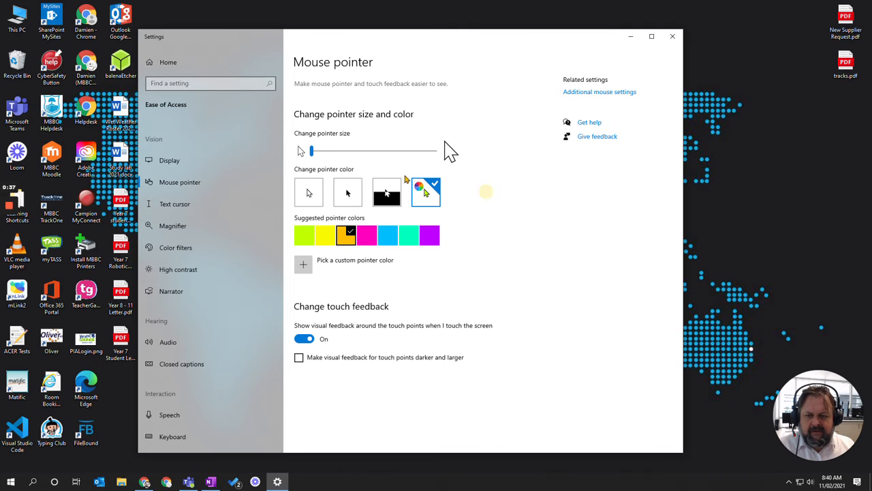
- Set the pointer size to 2 after trying the maximum, then close Settings
drag(311, 150, 323, 150)
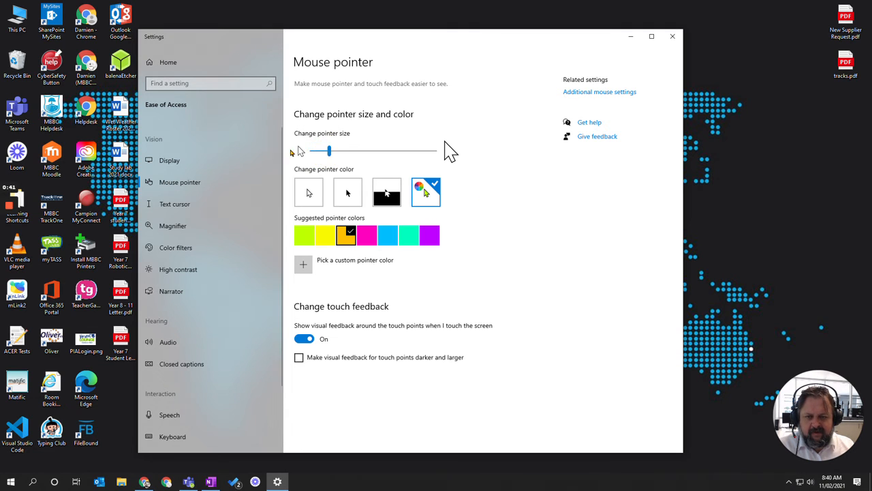
drag(320, 151, 434, 150)
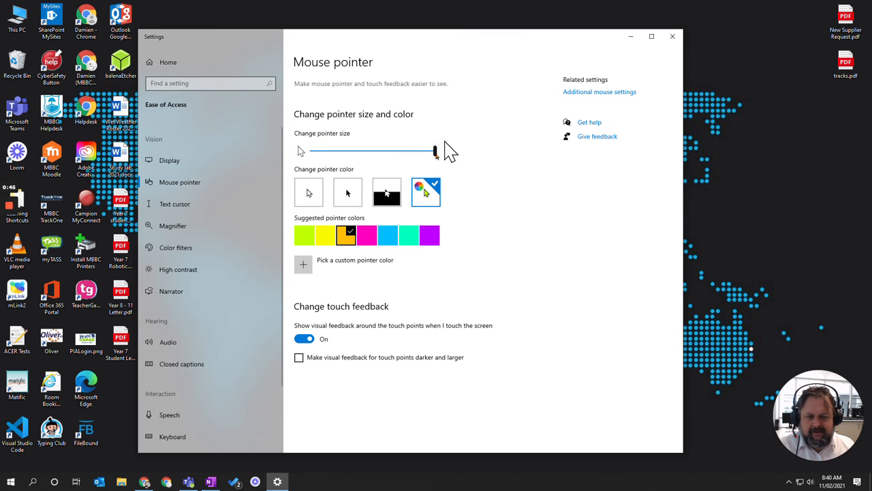
drag(436, 150, 320, 150)
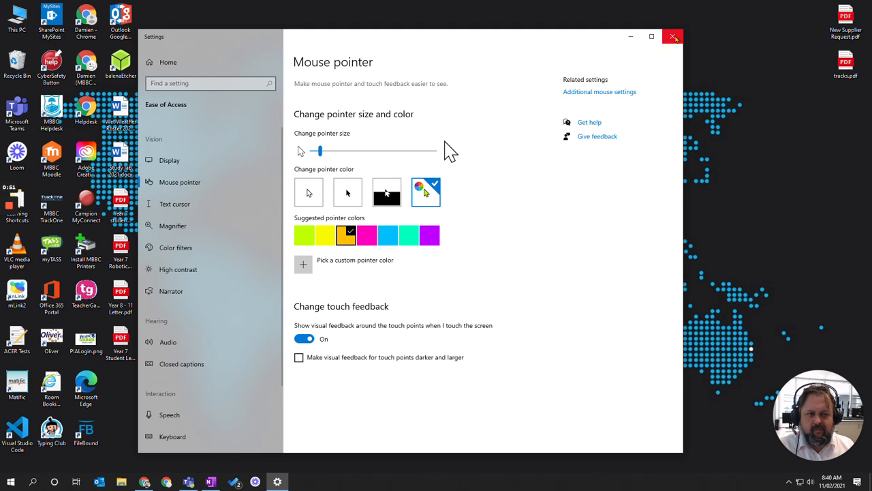
click(672, 36)
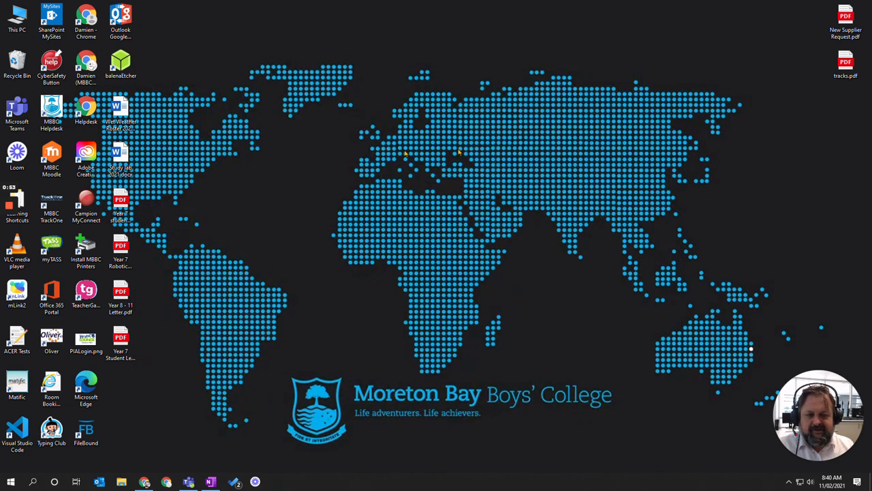
mouse_move(421, 156)
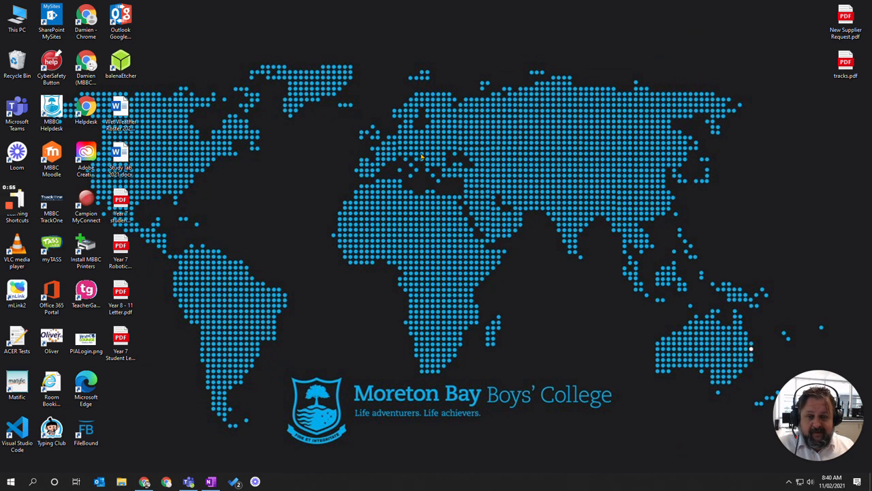